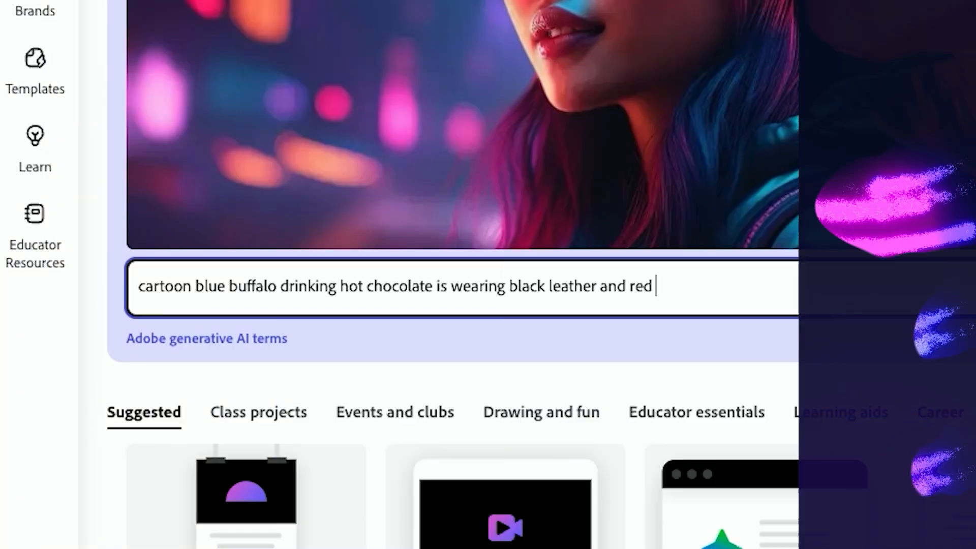
Generate images of a cartoon blue buffalo in red sunglasses with hot chocolate on a winter porch
type("sunglasses")
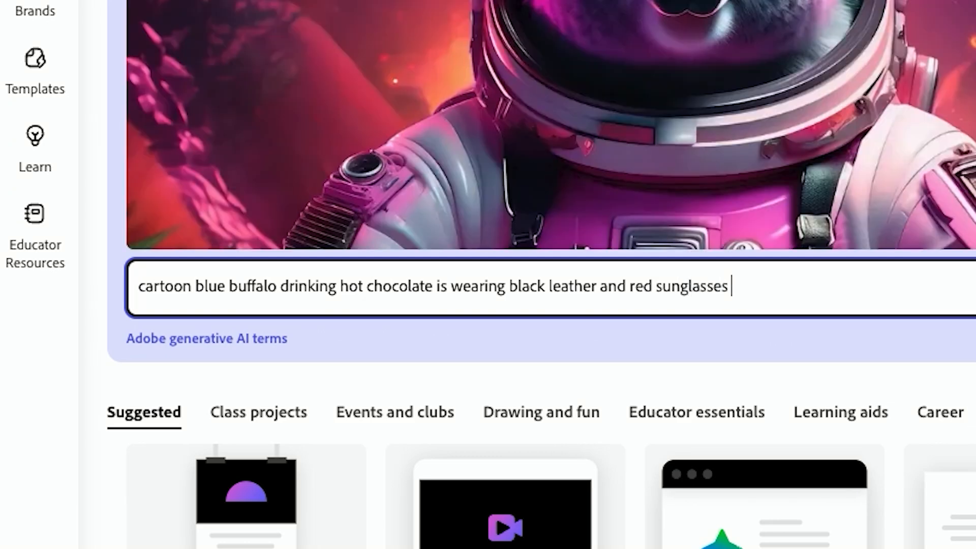
type("sitting a porch in the wintertime")
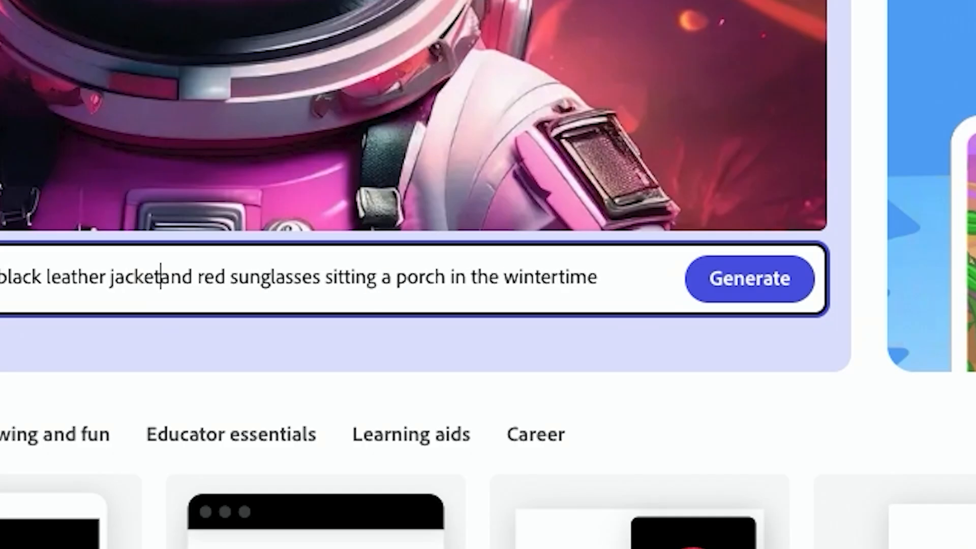
left_click(752, 279)
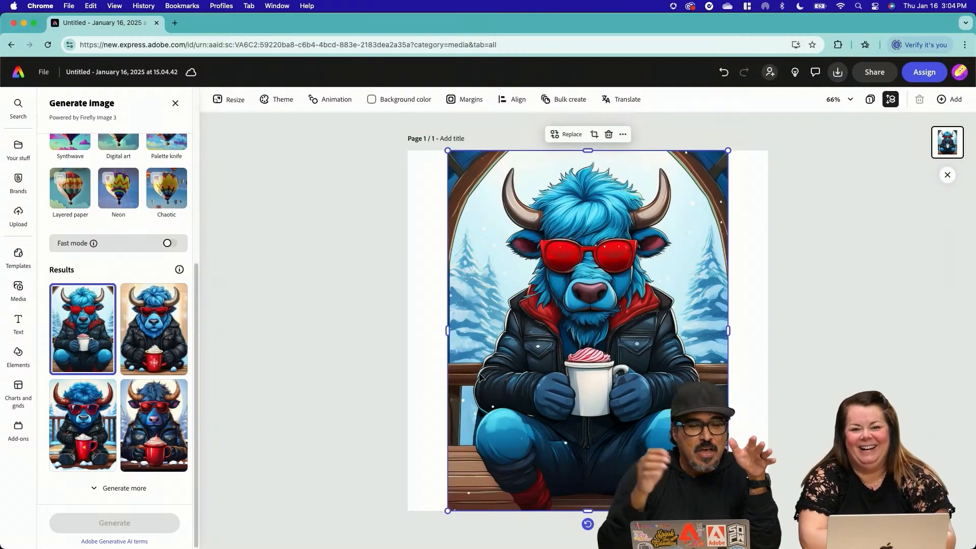
Insert 'a little' white bird onto the porch railing and keep that version
left_click(154, 329)
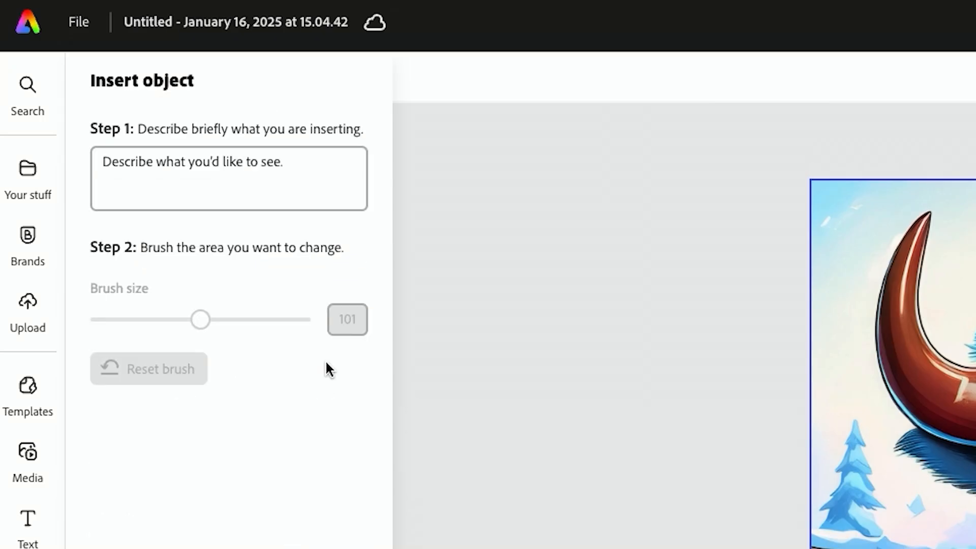
type("a litt")
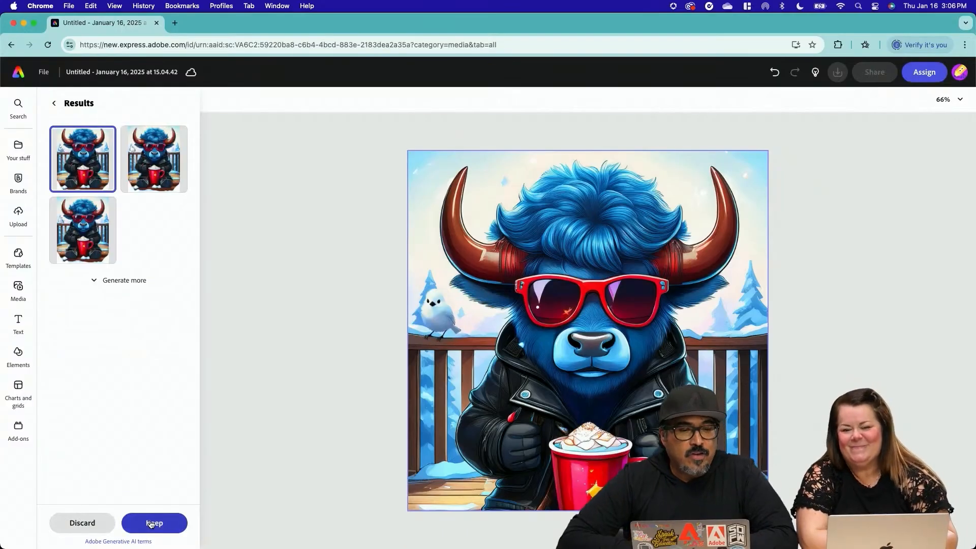
left_click(153, 523)
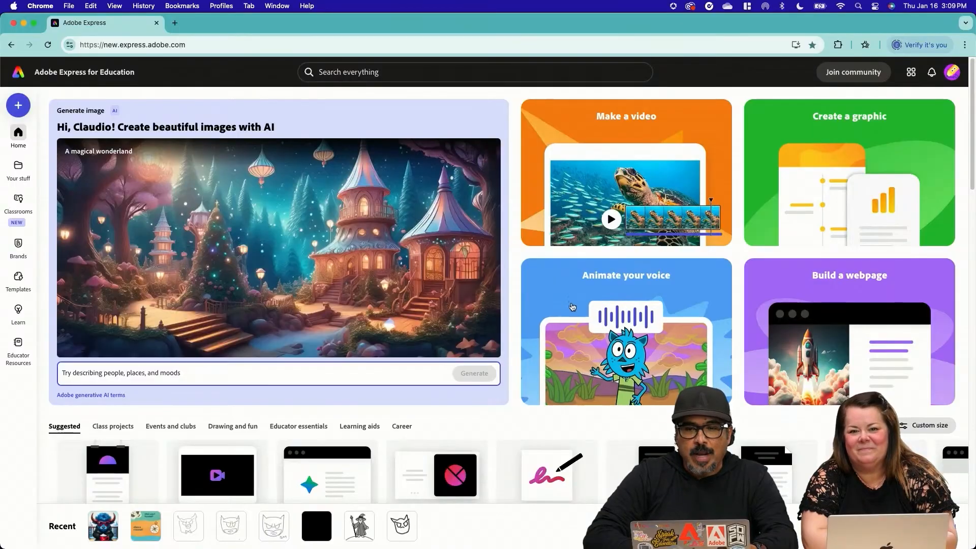
Launch Animate your voice with the pirate character, beach background and Landscape size
left_click(625, 334)
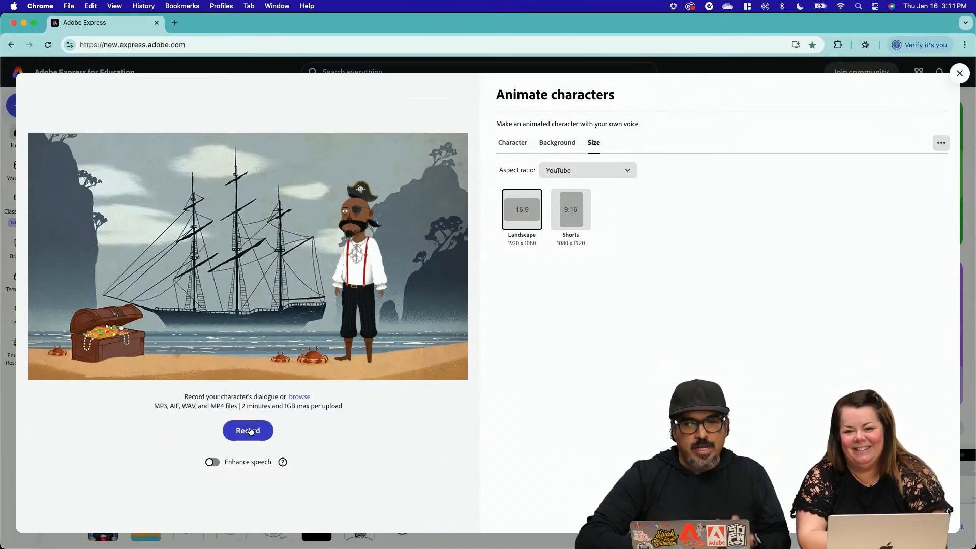
Record the pirate's dialogue and open the nine-second animation in the editor
left_click(248, 430)
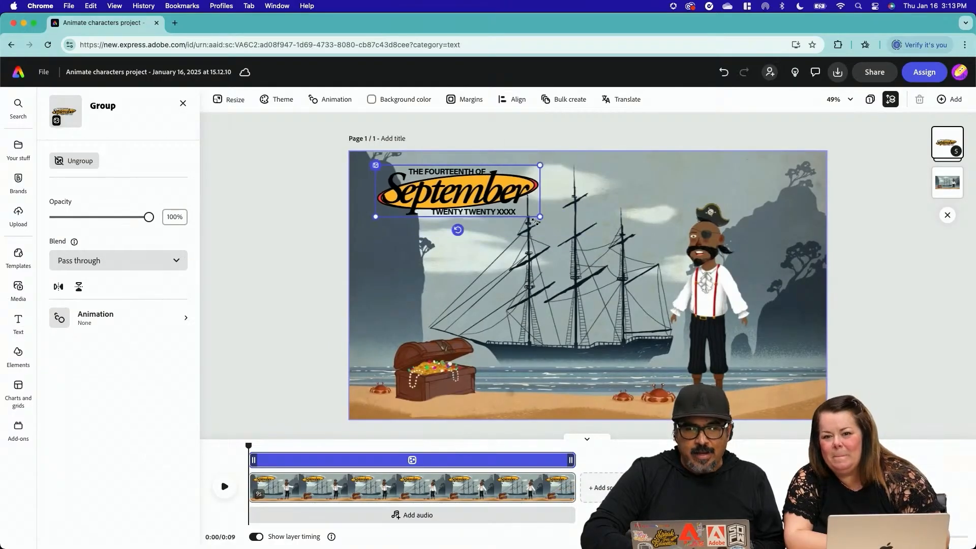
left_click(19, 288)
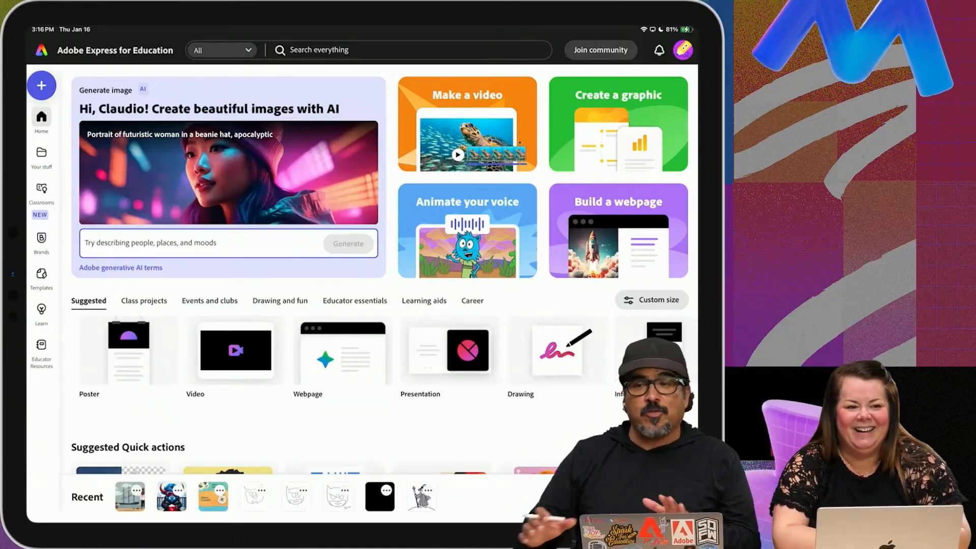
Scroll the iPad home page and launch the Generate coloring page quick action
scroll("down", 3)
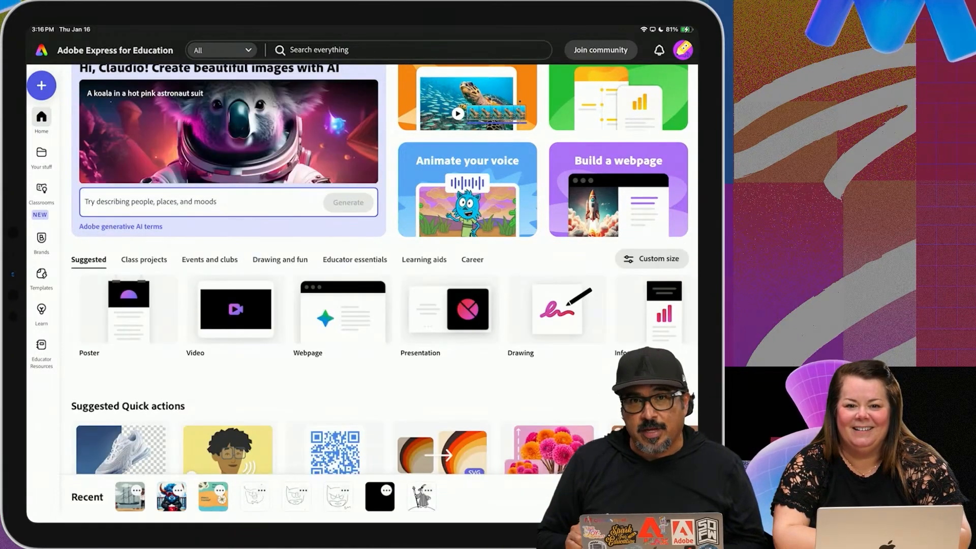
left_click(558, 310)
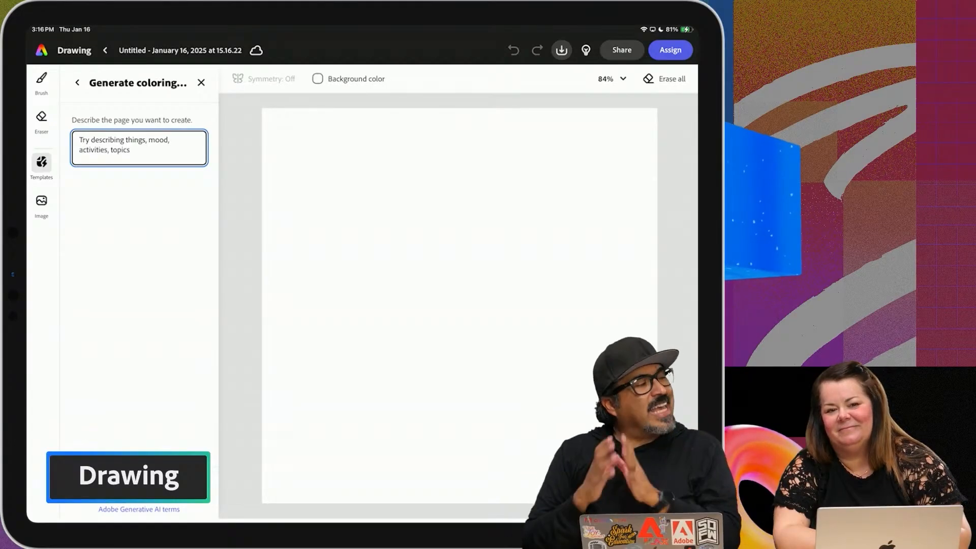
Generate coloring pages for 'Wizard walking with a cloak and a staff is on a hill' and add one
left_click(139, 148)
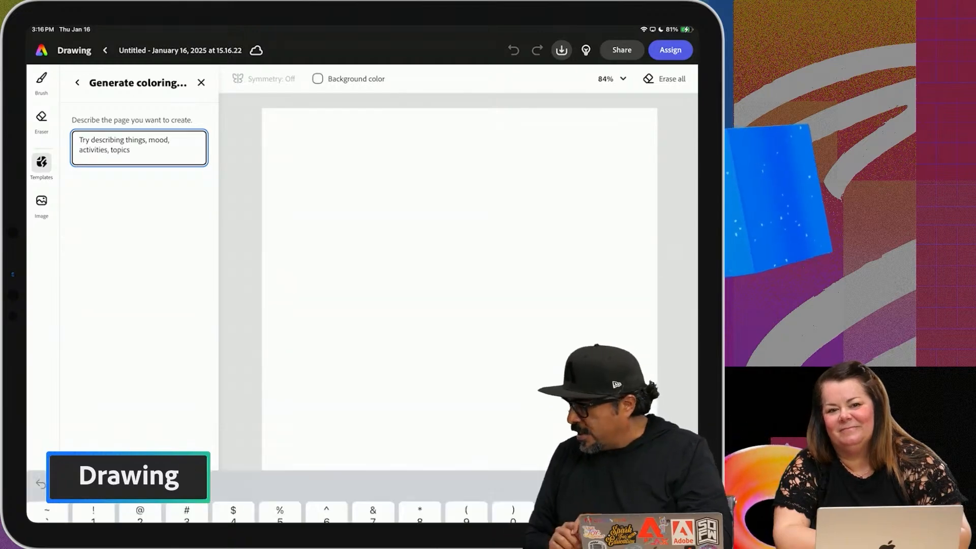
type("Wizard walking")
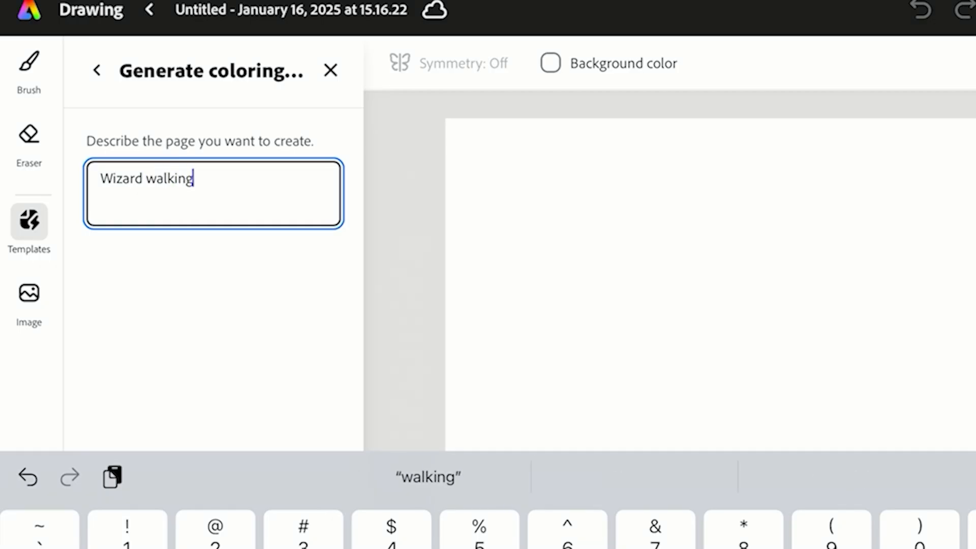
type("with a cloak")
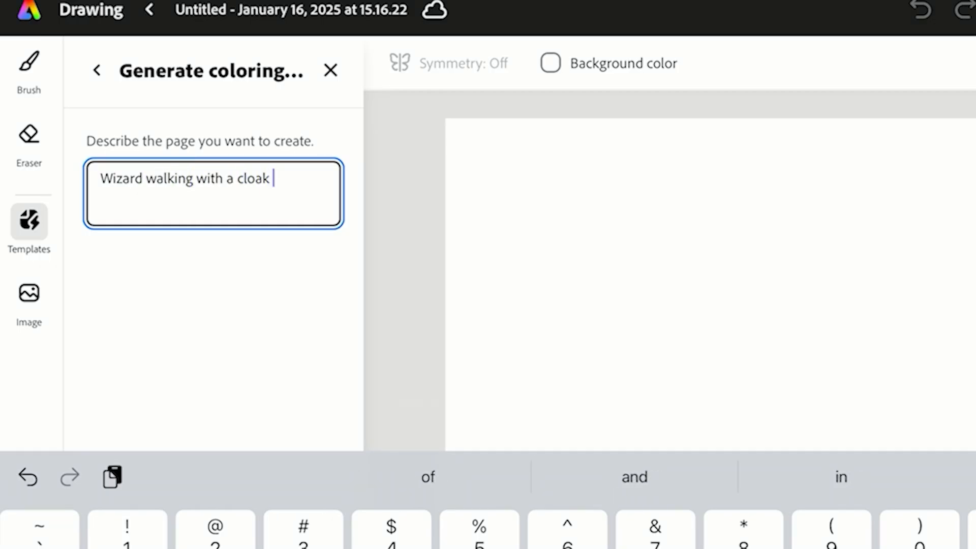
type("and a staff is on")
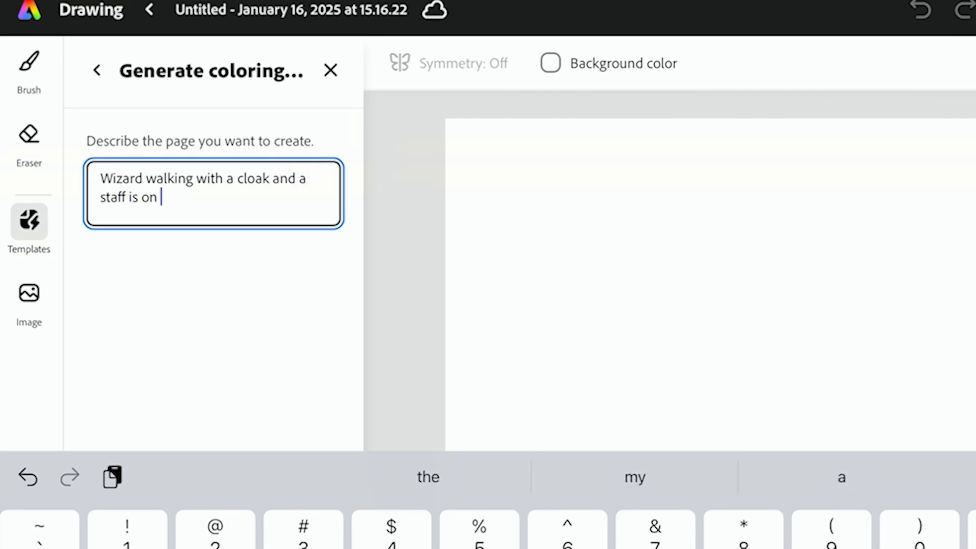
type("a hill")
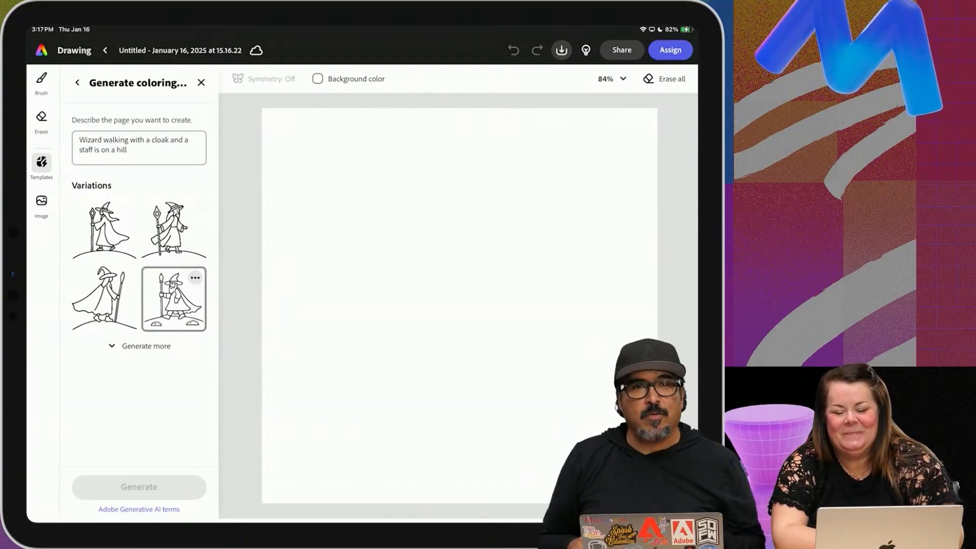
left_click(173, 298)
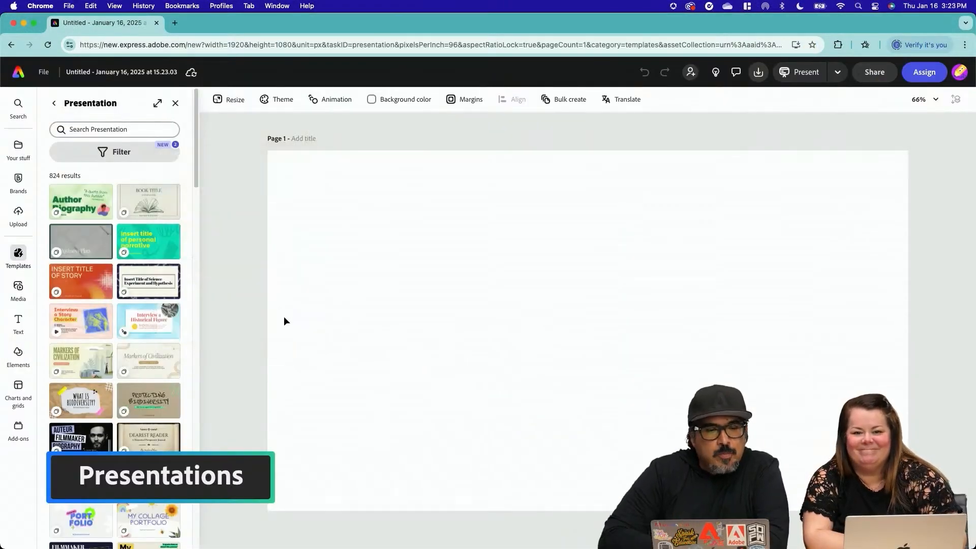
Search science presentation templates and apply the Chemistry Presentation template
type("sc")
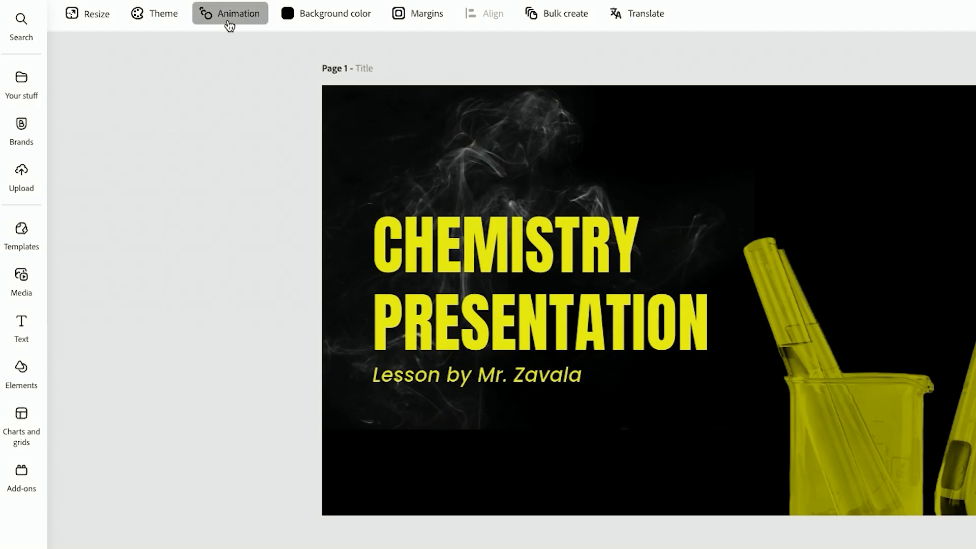
Apply an Animate all entrance effect to the chemistry presentation's text and objects
left_click(230, 13)
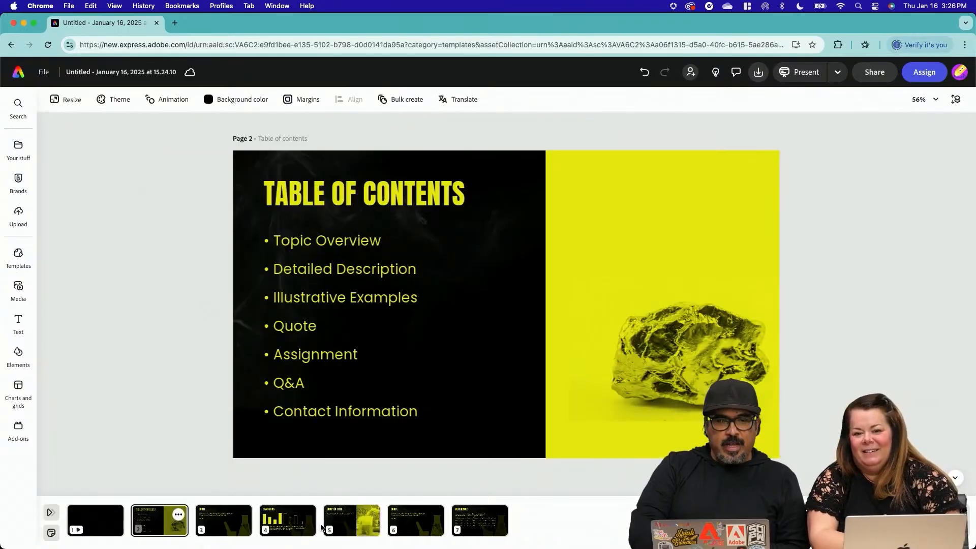
left_click(166, 99)
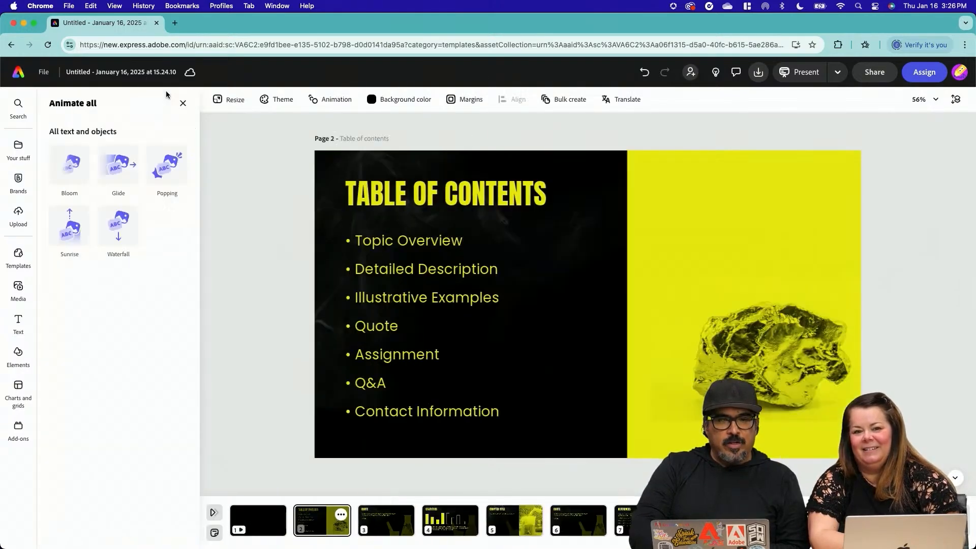
left_click(167, 164)
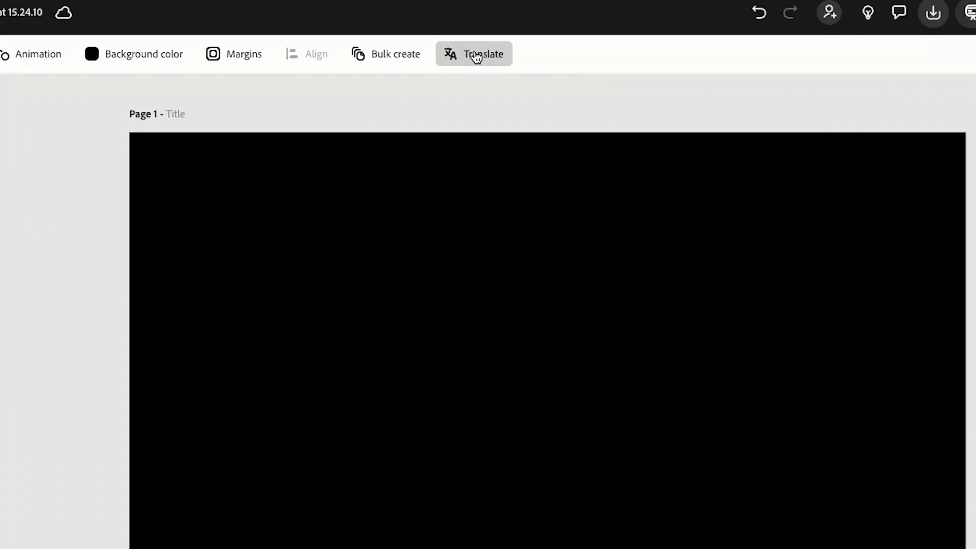
Translate all seven chemistry pages into Spanish
left_click(482, 54)
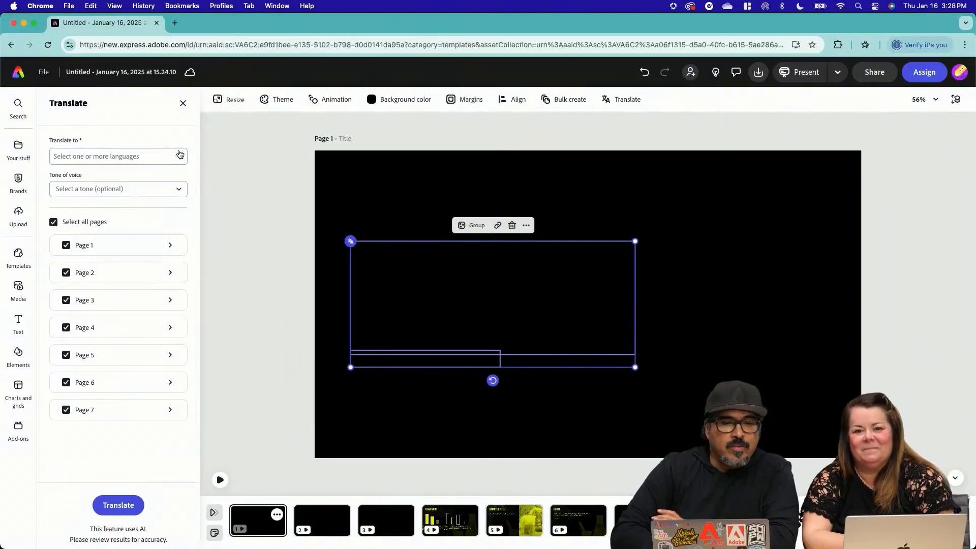
left_click(117, 156)
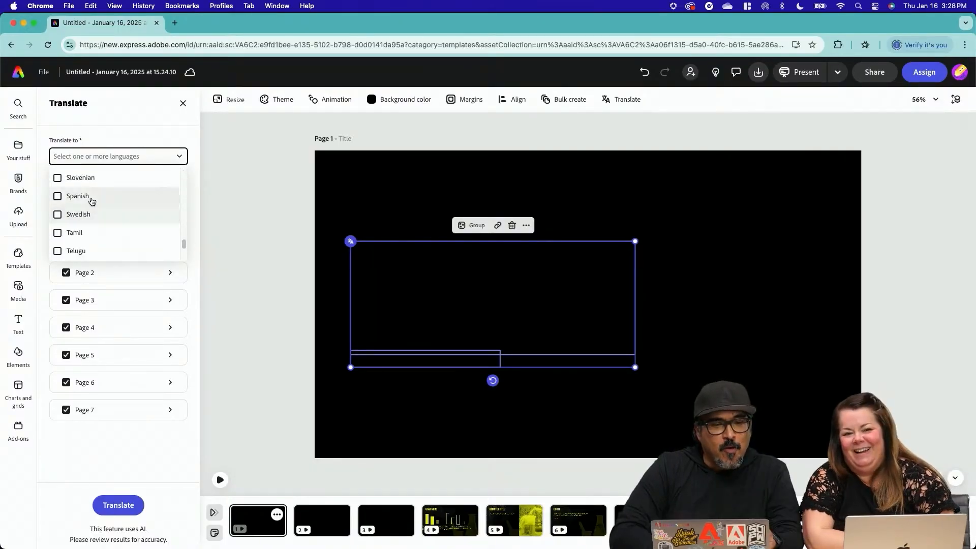
left_click(57, 196)
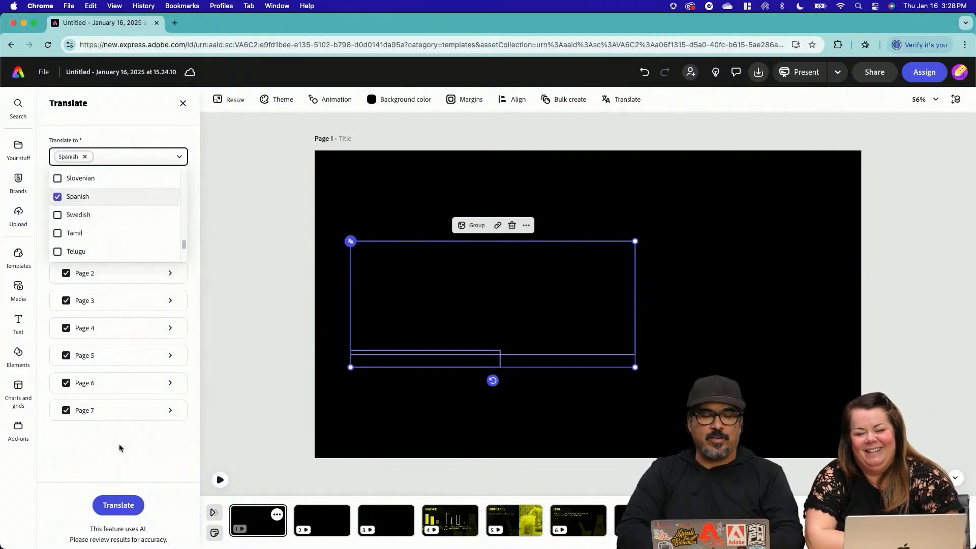
left_click(118, 504)
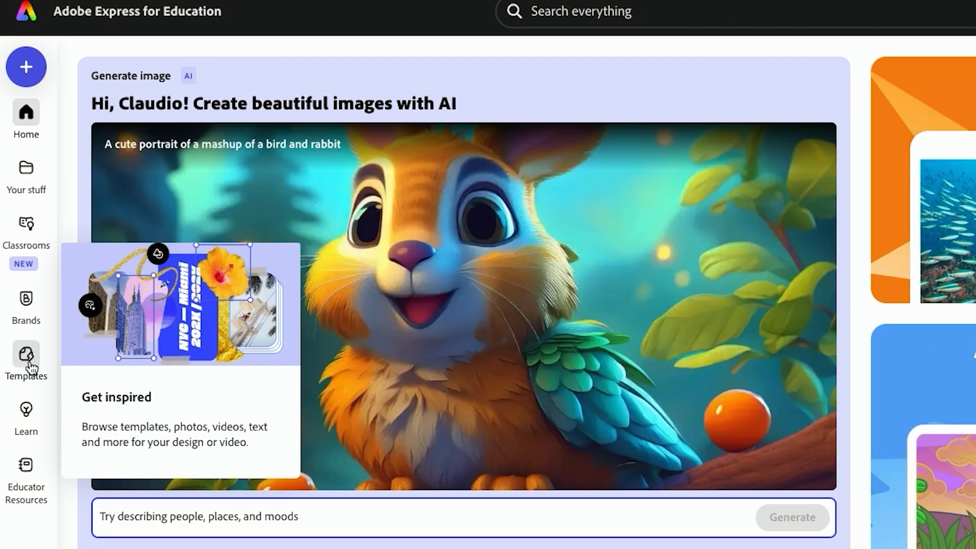
Filter infographic templates by Social Studies and the Upper elementary grade level
left_click(26, 356)
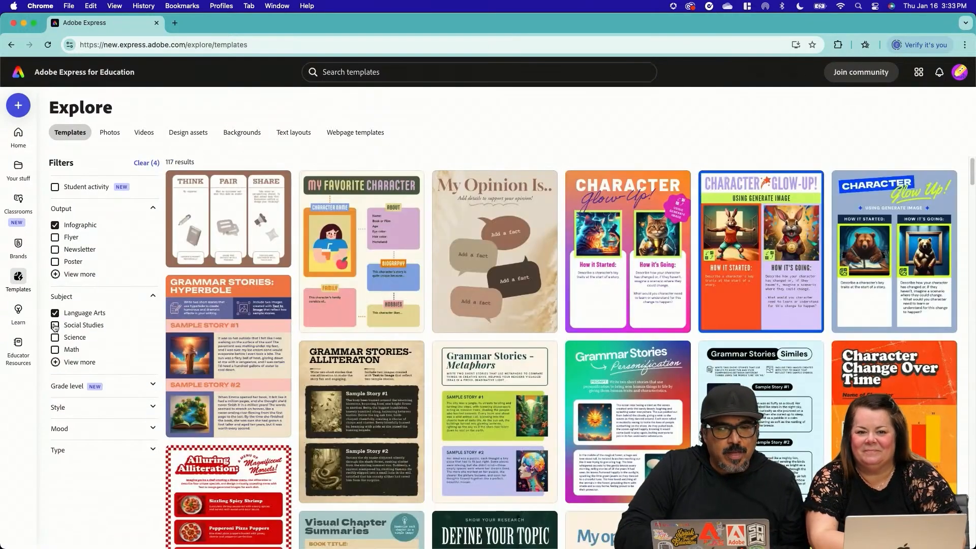
left_click(54, 325)
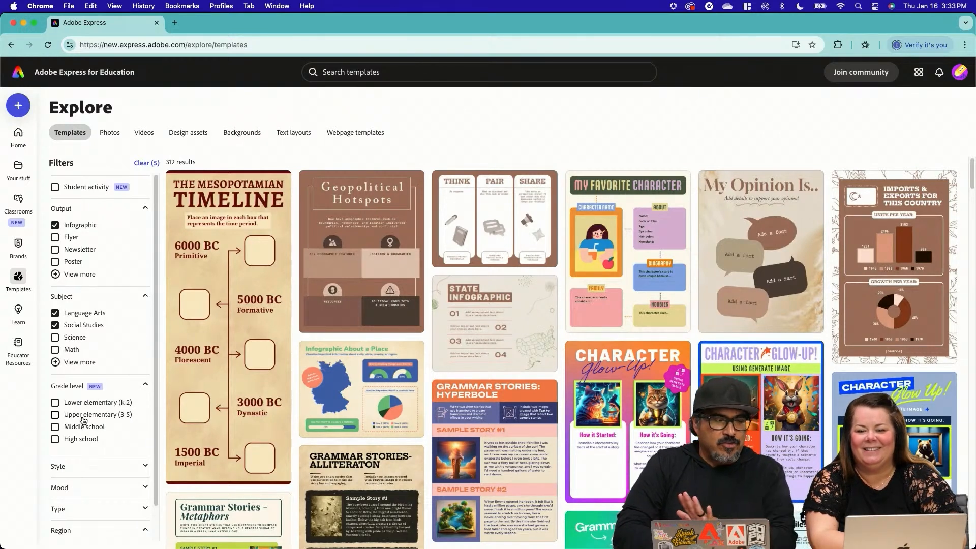
left_click(55, 415)
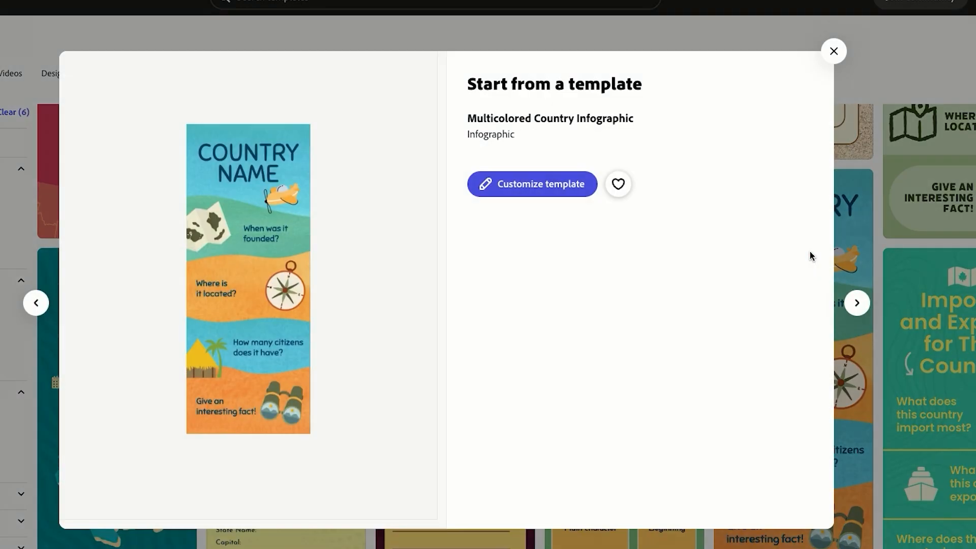
Customize the Multicolored Country Infographic template and search Elements for 'mexico'
left_click(532, 184)
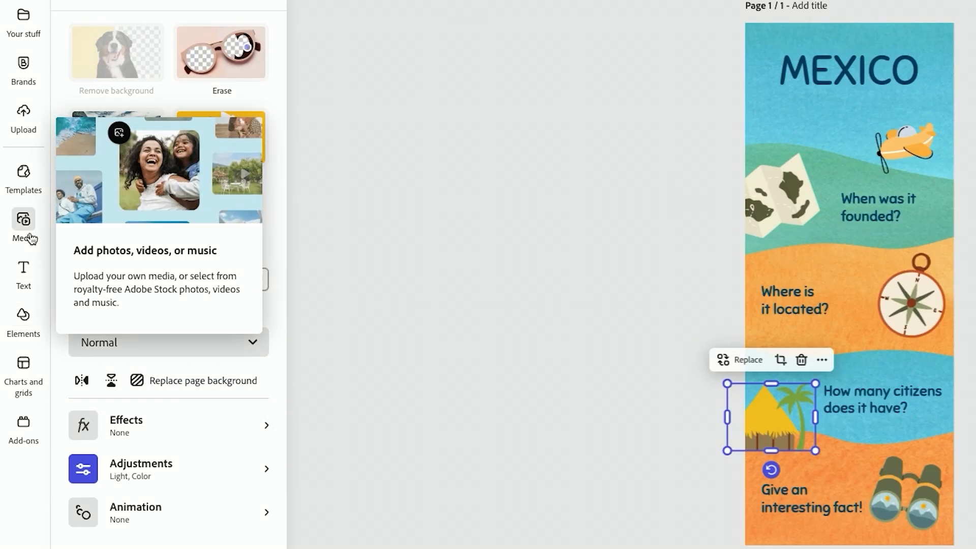
left_click(23, 320)
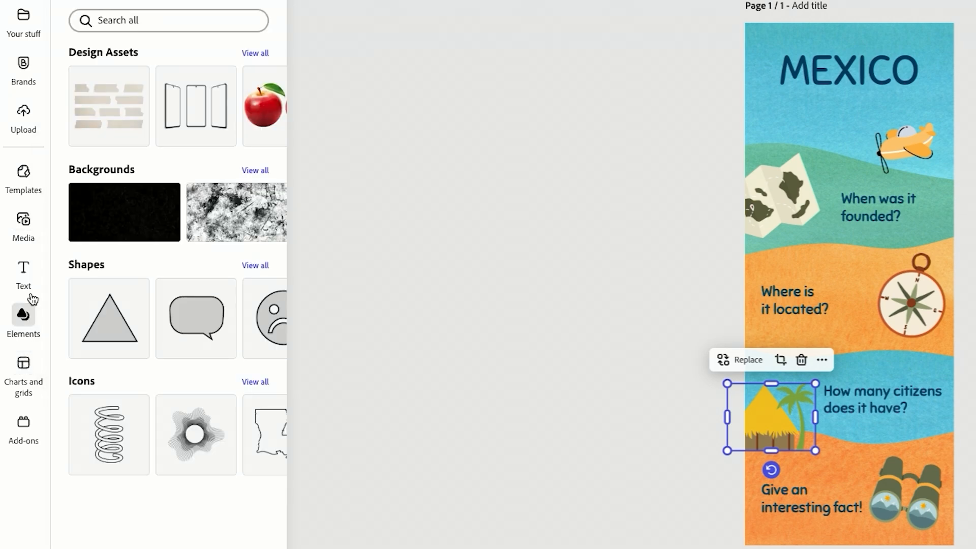
type("mexico")
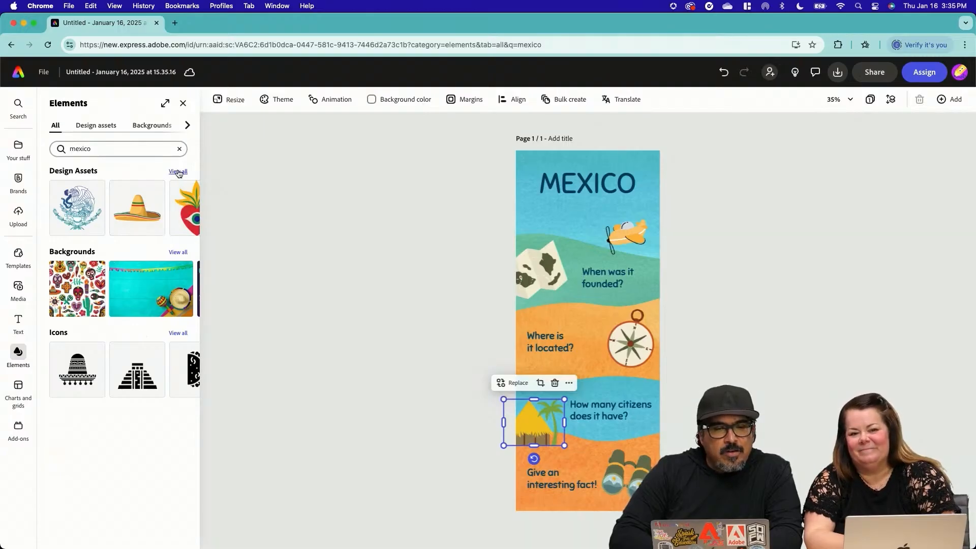
Place the colourful sugar skull design asset on the MEXICO infographic, then open Share
left_click(178, 172)
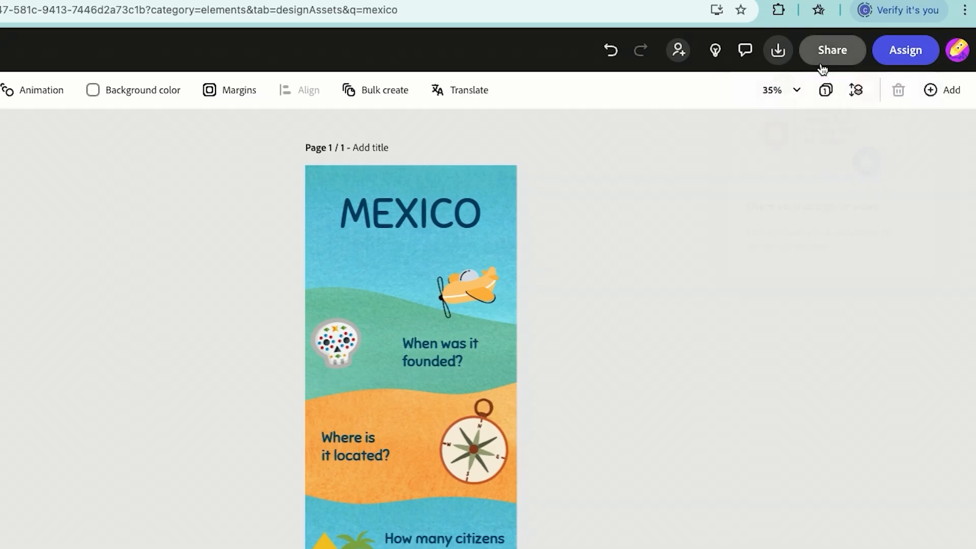
left_click(832, 49)
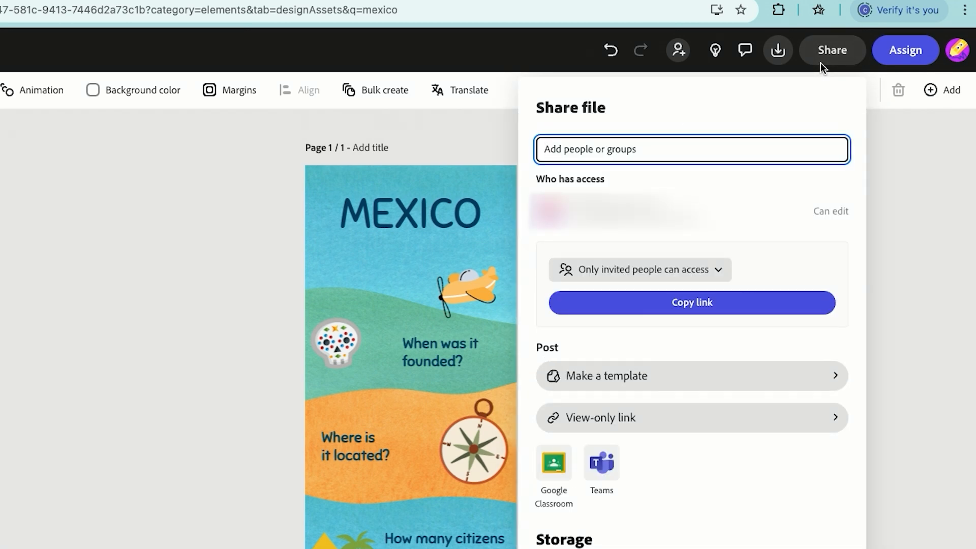